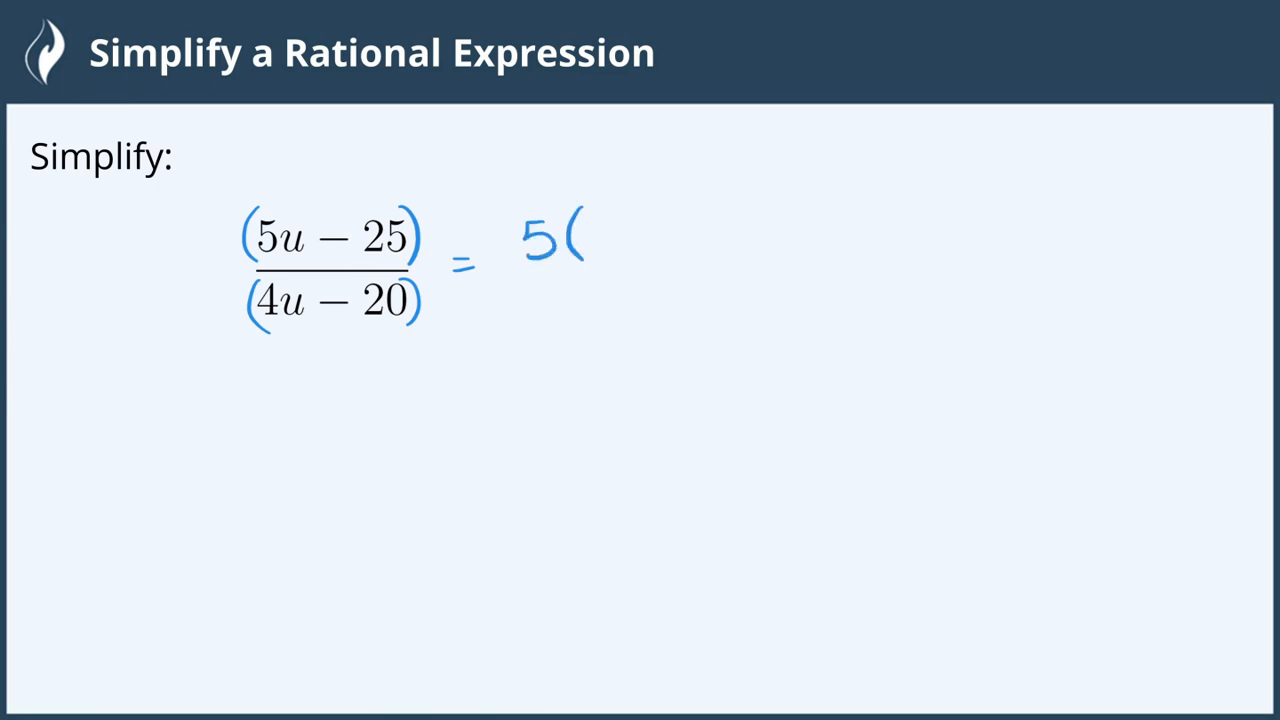
- Write '= 5(u − 5)' beside the fraction, factoring 5 out of the numerator 5u − 25
text(u-5))
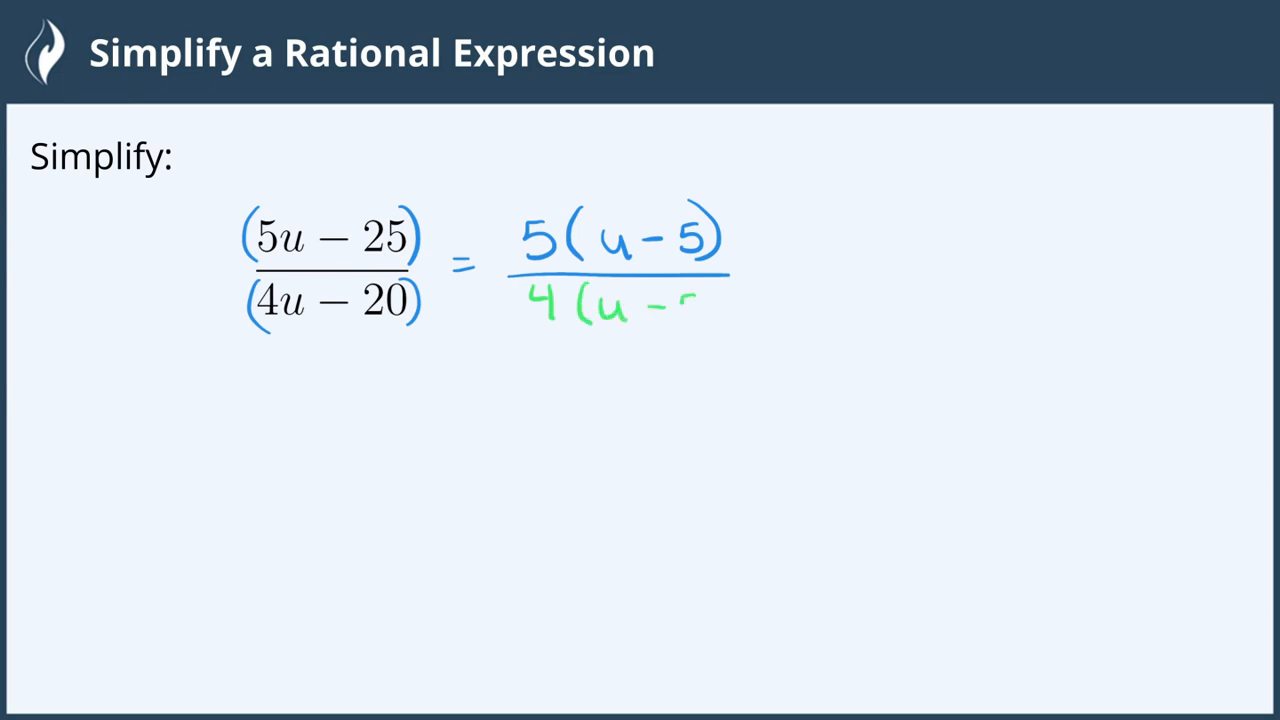
- Write the denominator 4(u − 5), cross out both (u − 5) factors, and begin '= 5'
text(5))
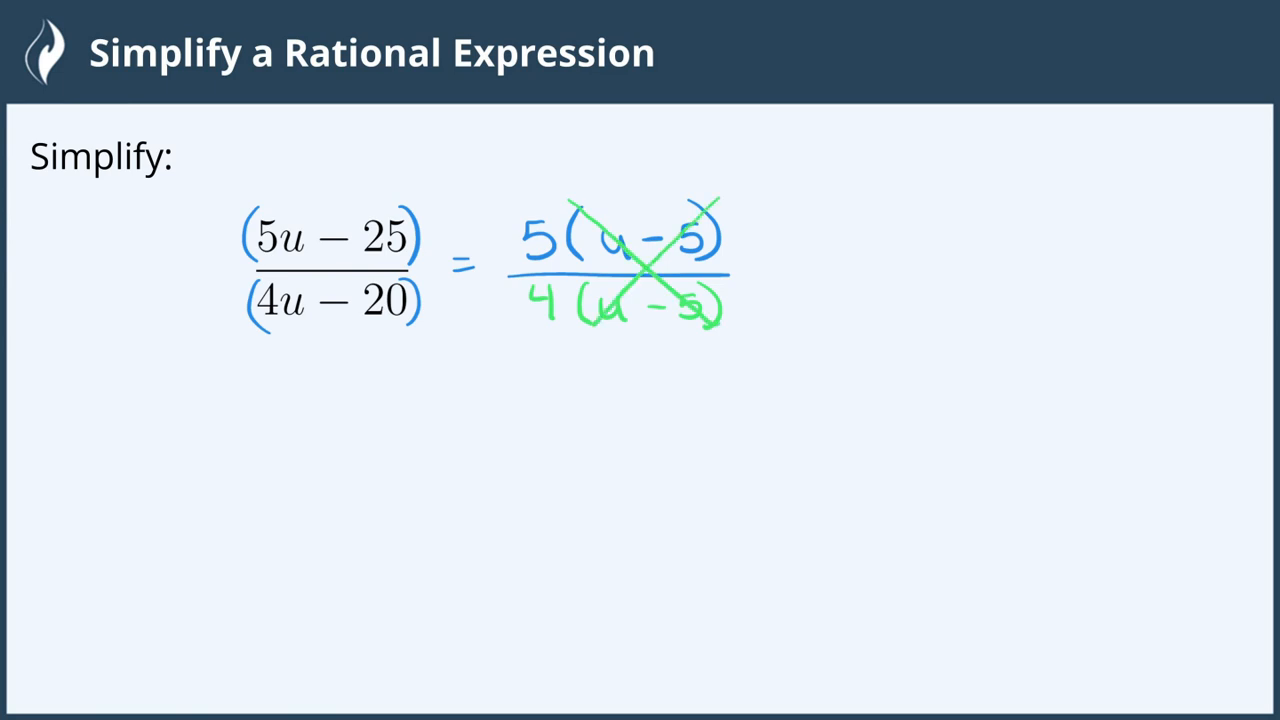
drag(790, 270, 860, 240)
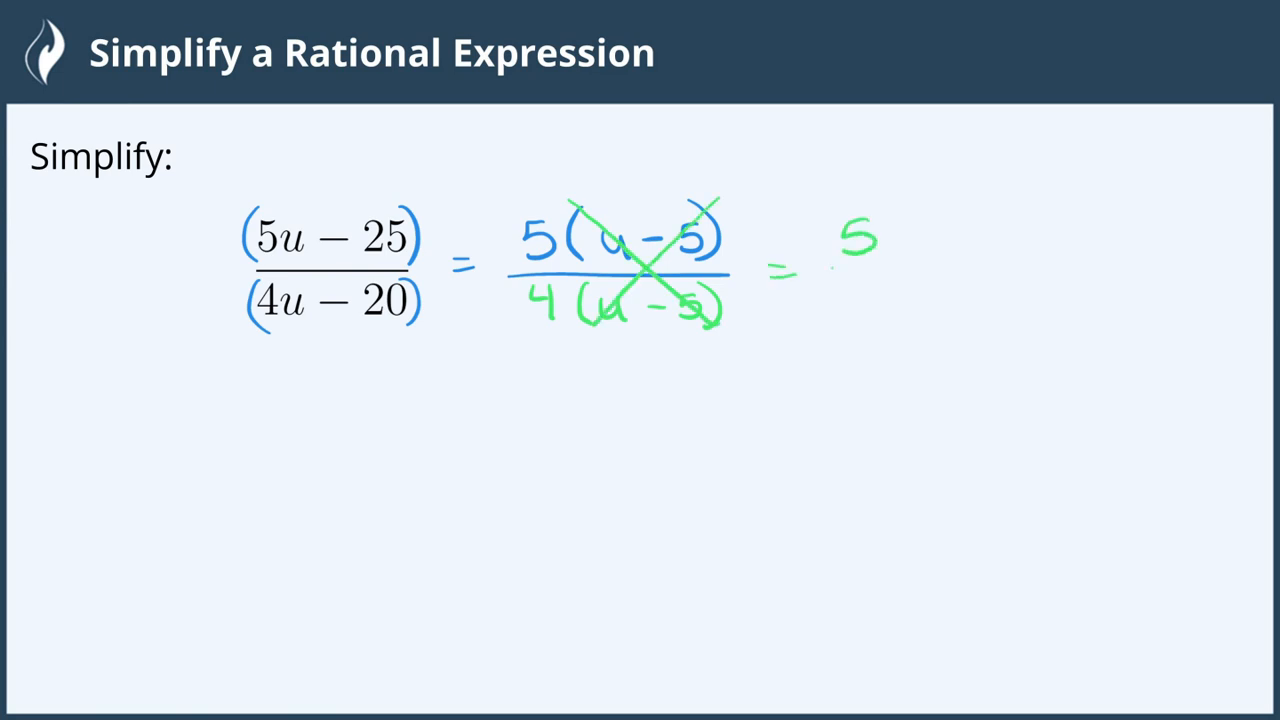